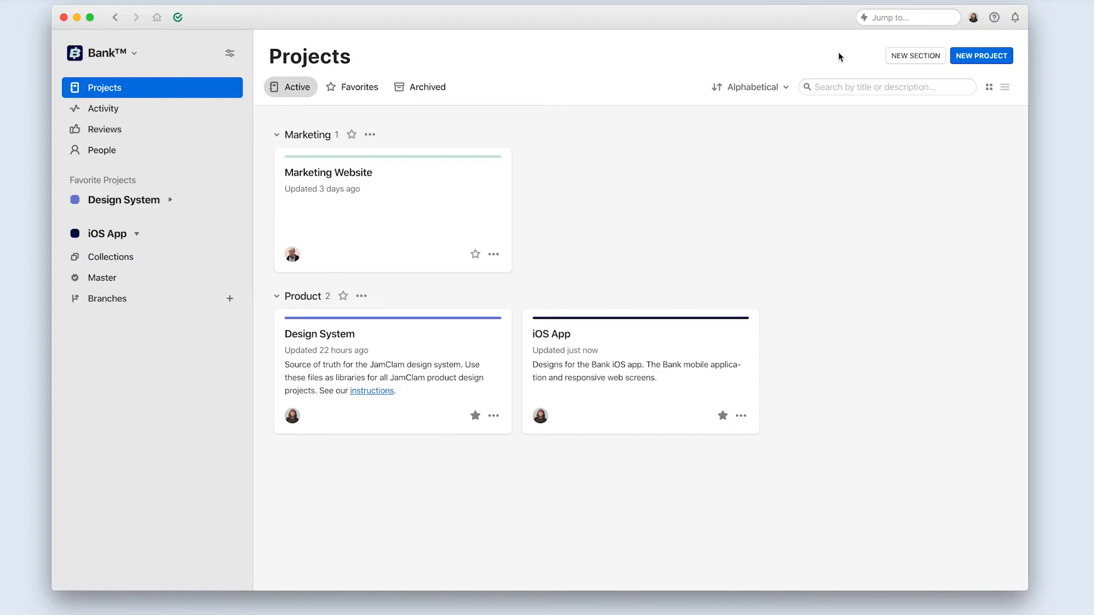
mouse_move(724, 208)
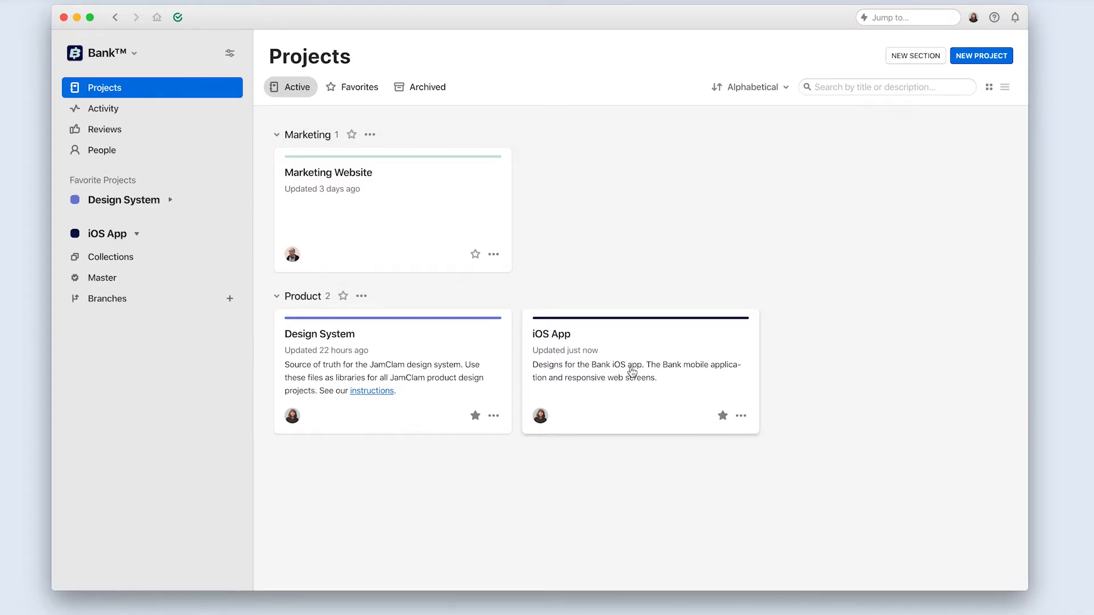
Step: Open the iOS App project from the Projects page
left_click(551, 334)
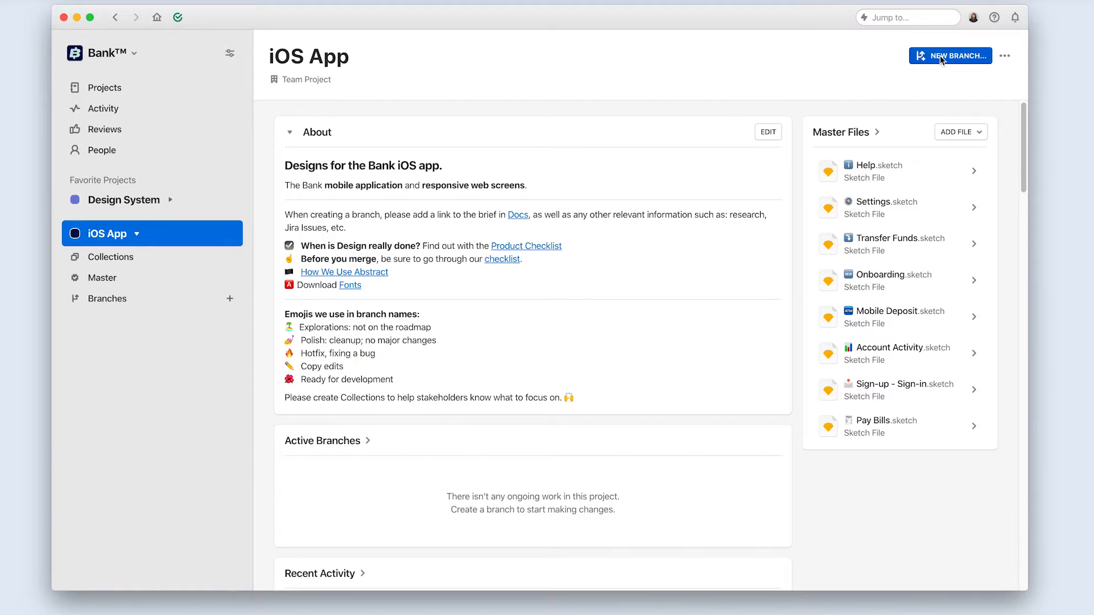
Step: Create a new branch named 'REDESIGN - Improve Sign In Flow' in the iOS App project
left_click(950, 55)
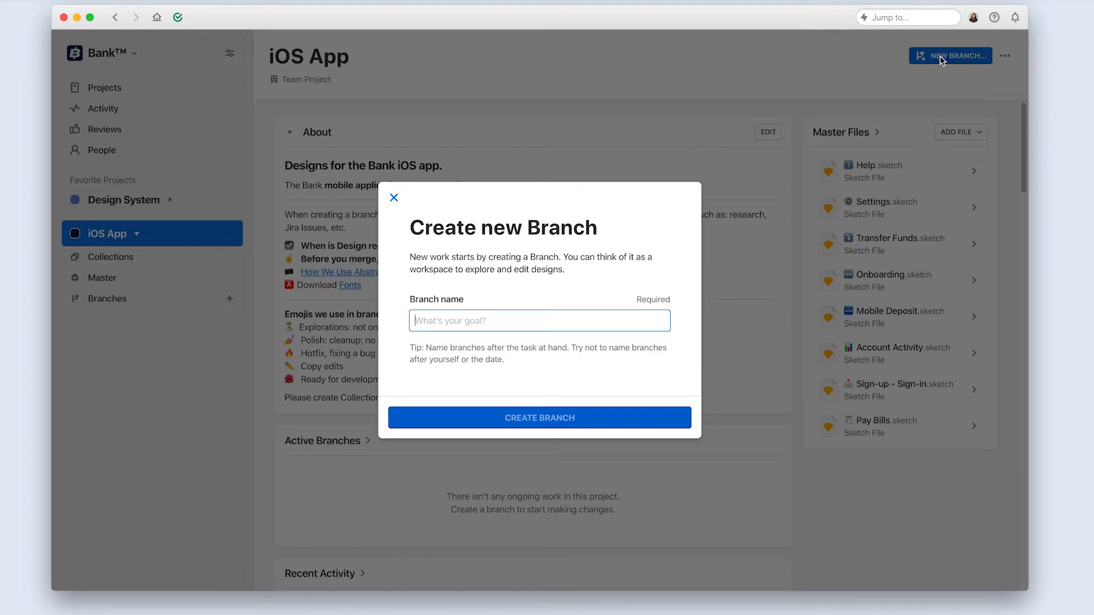
type("R")
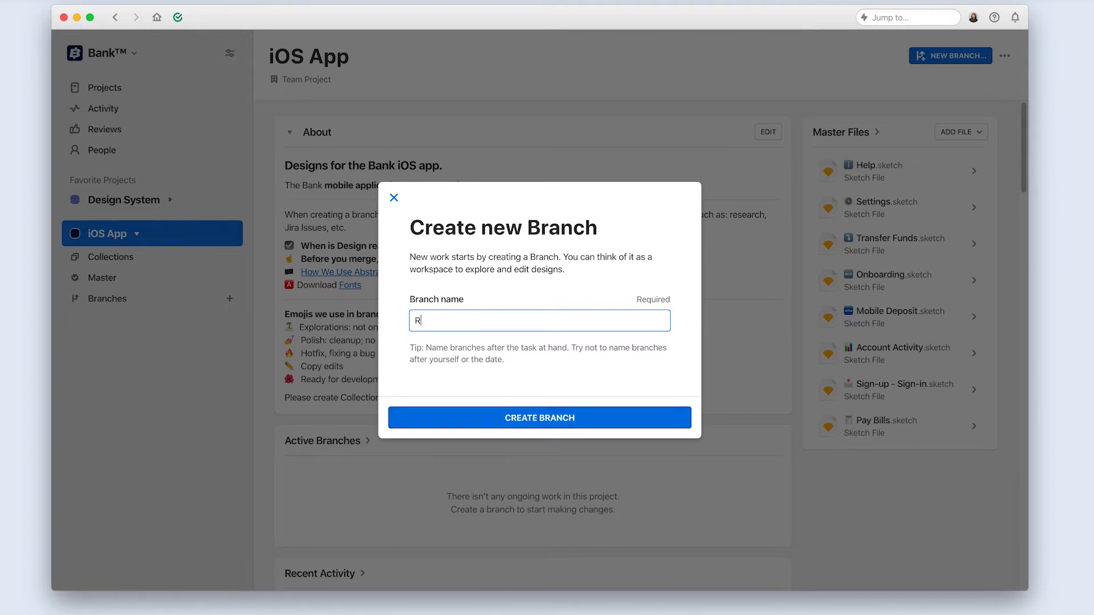
type("EDESIGN - Im")
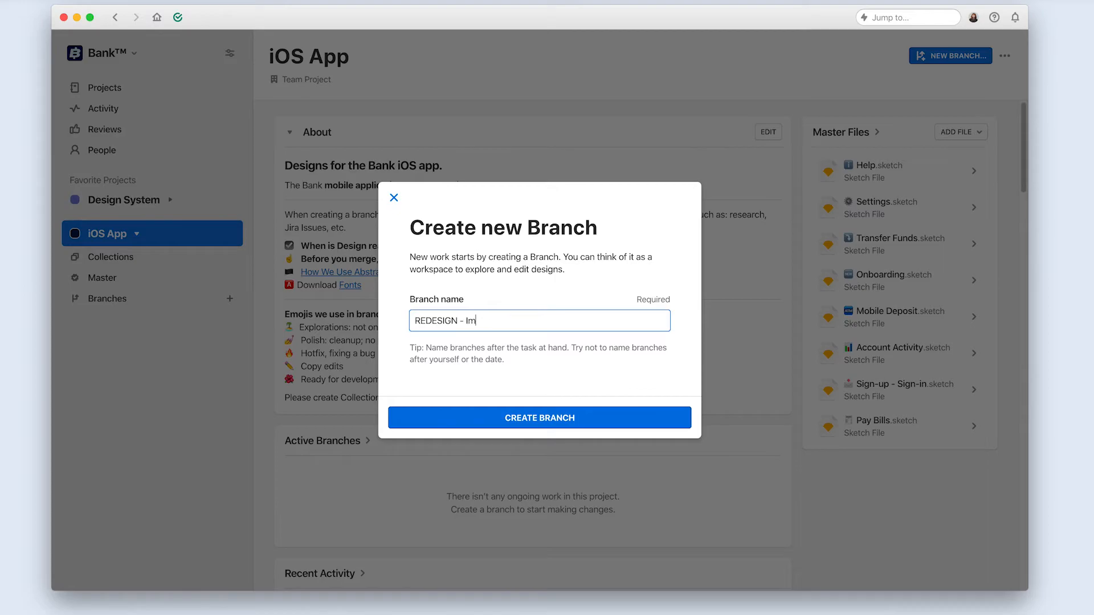
left_click(540, 417)
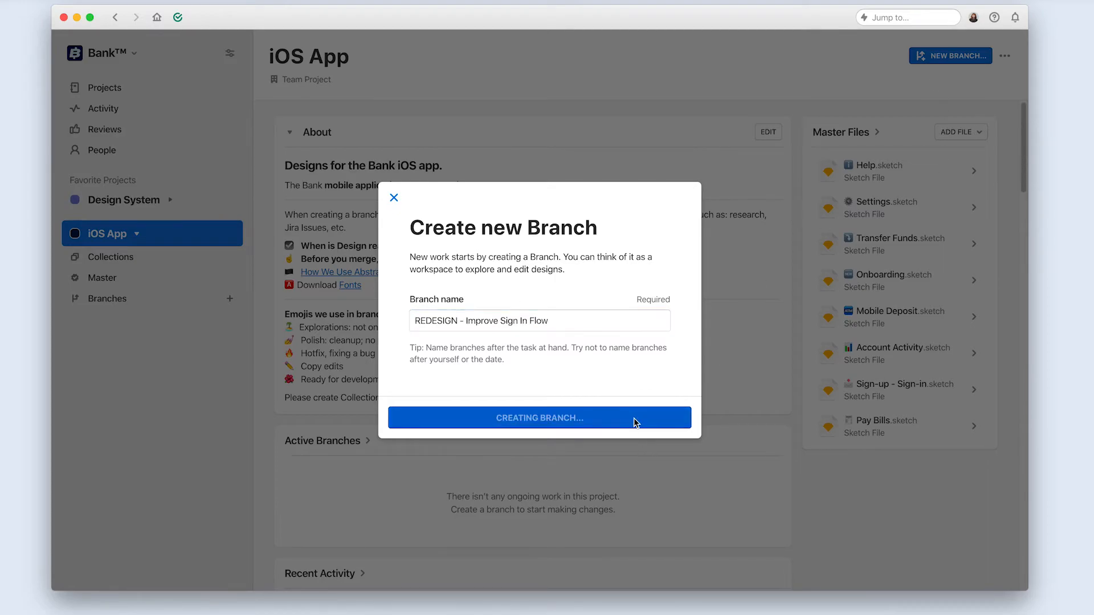
left_click(538, 417)
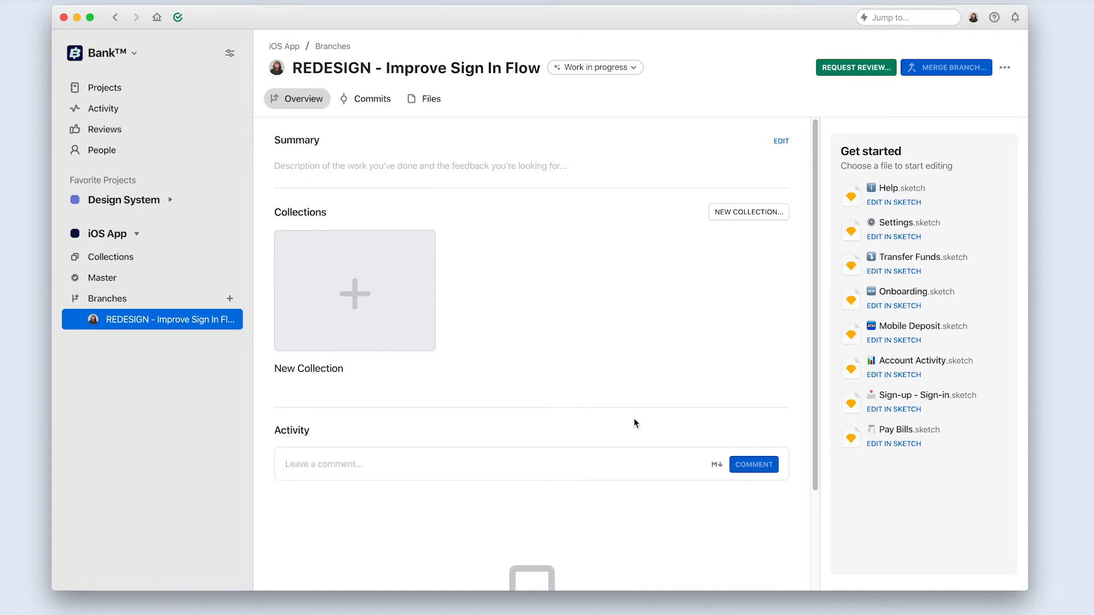
mouse_move(709, 144)
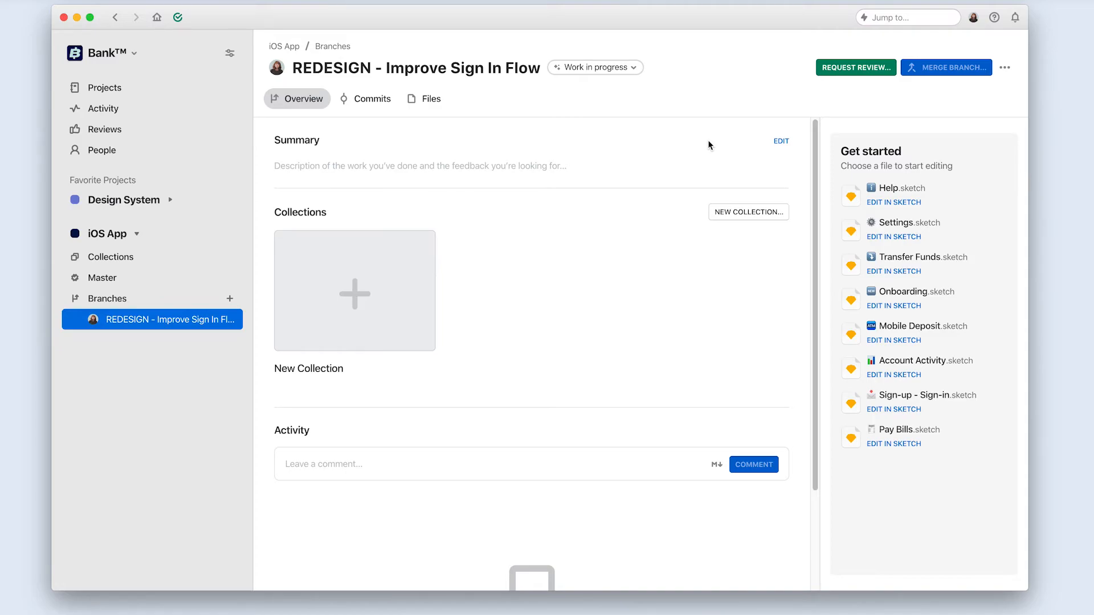
Step: Edit the branch summary with Resources, BANK-124 to BANK-126 stories and profile-creation drop-off context
left_click(781, 142)
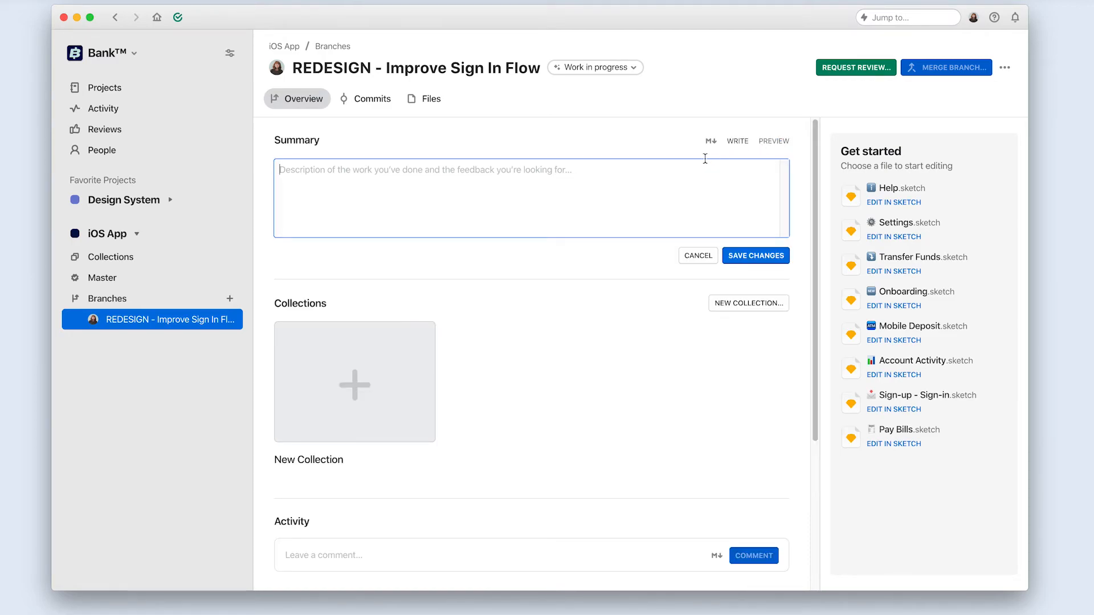
left_click(711, 141)
type("U")
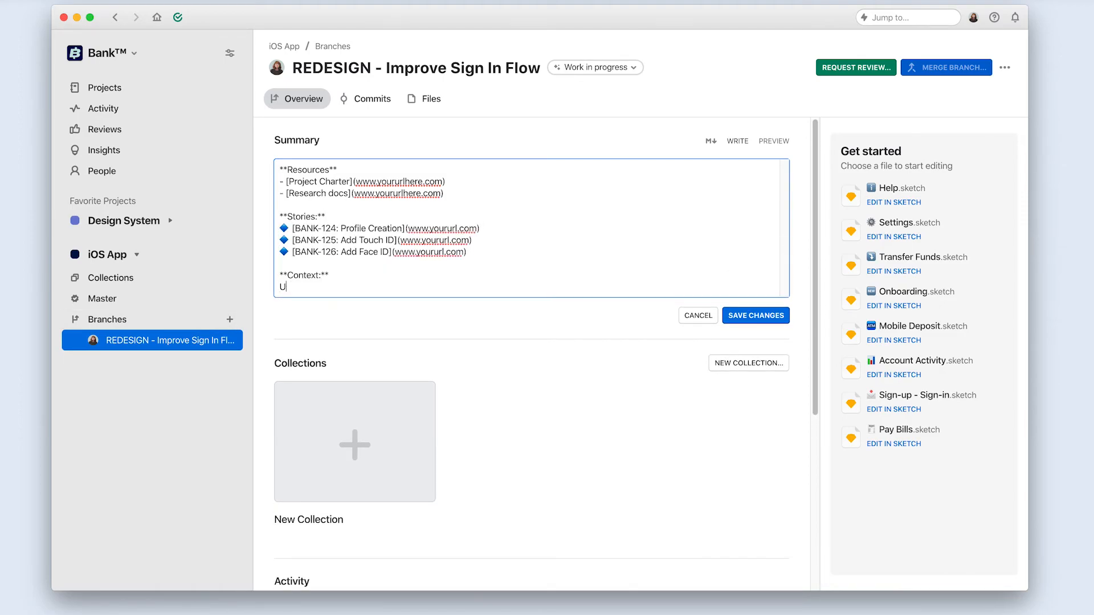
type("sers are dropping off during profile creation. We need to improve the UX of this process")
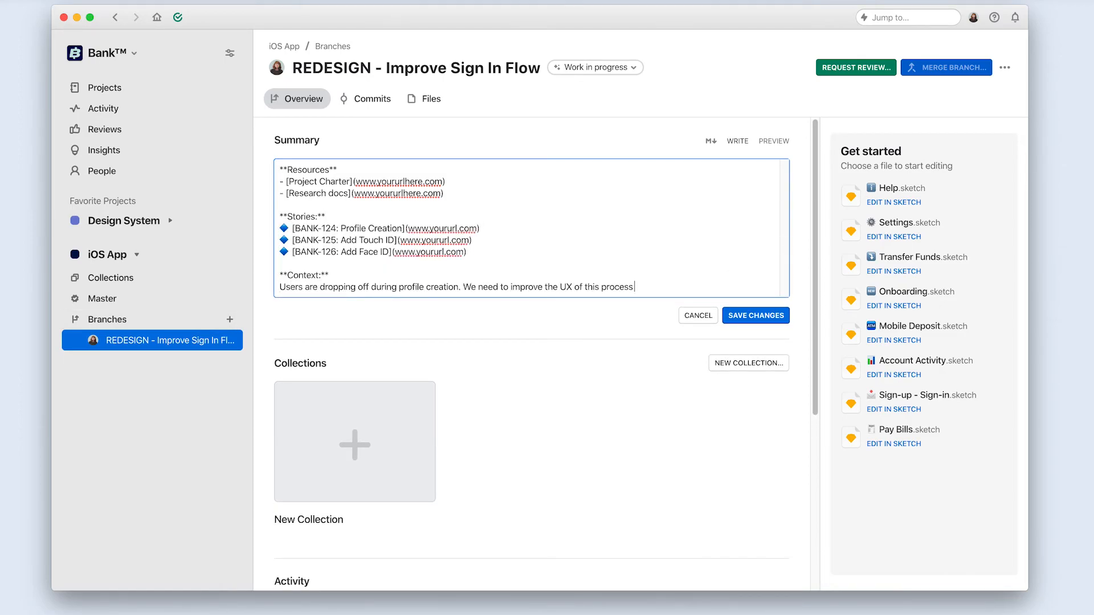